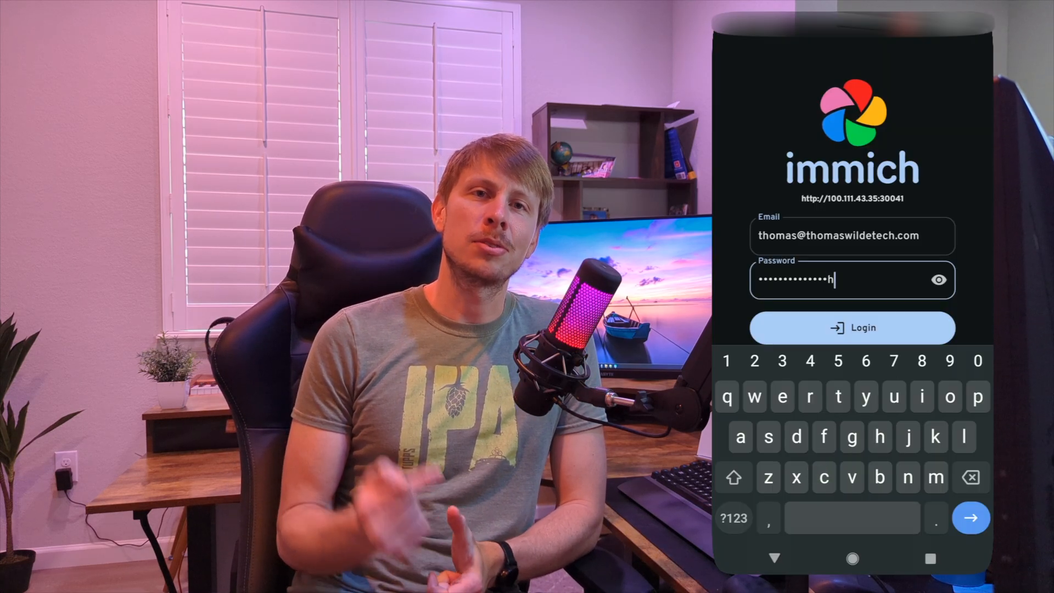
# Log into the Immich mobile app and scroll the photo timeline back to 2012
pyautogui.click(851, 327)
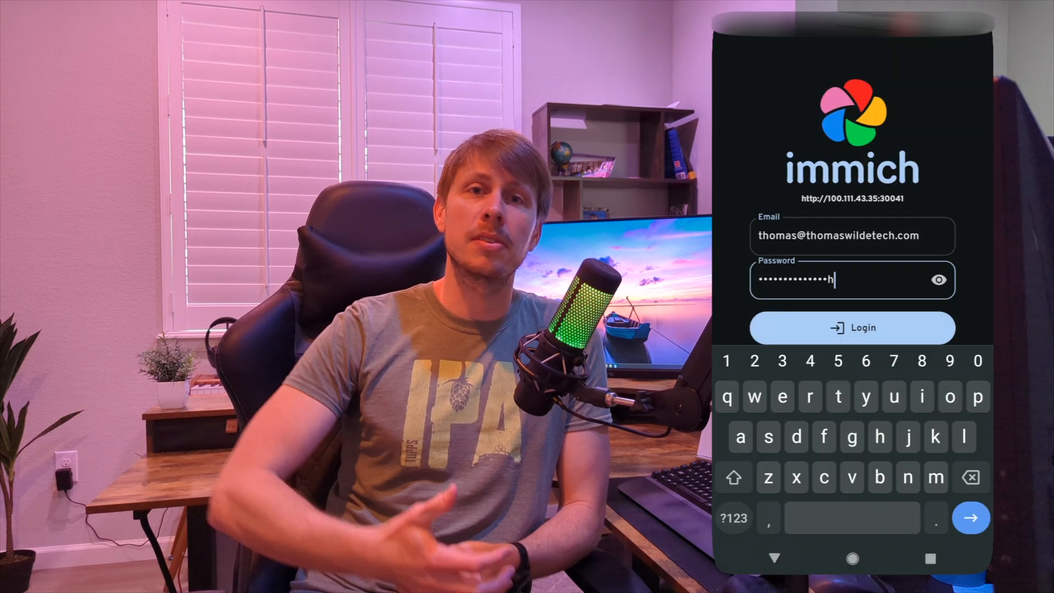
pyautogui.click(851, 327)
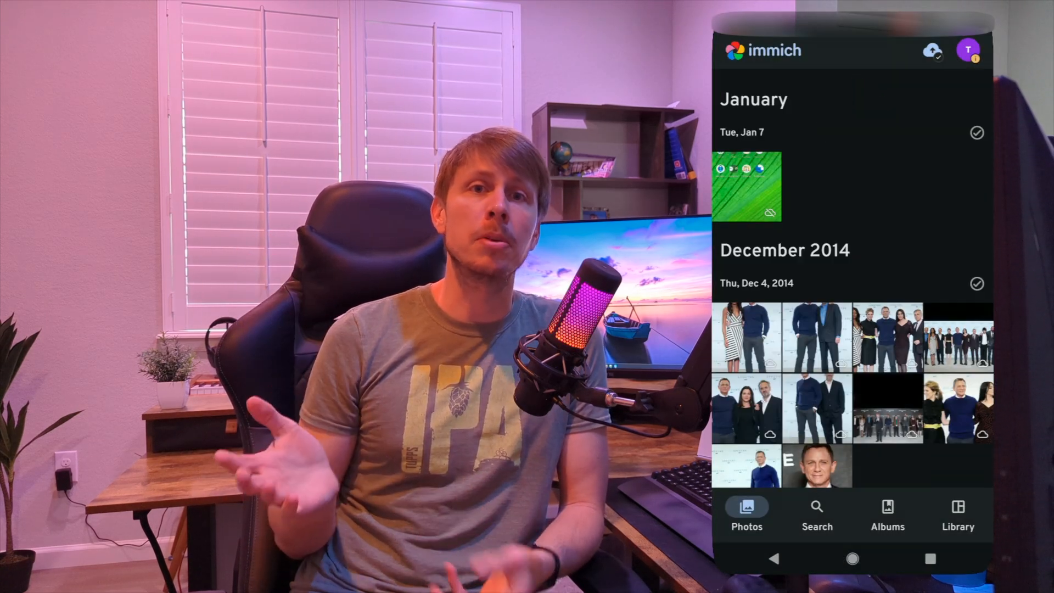
pyautogui.scroll(-3)
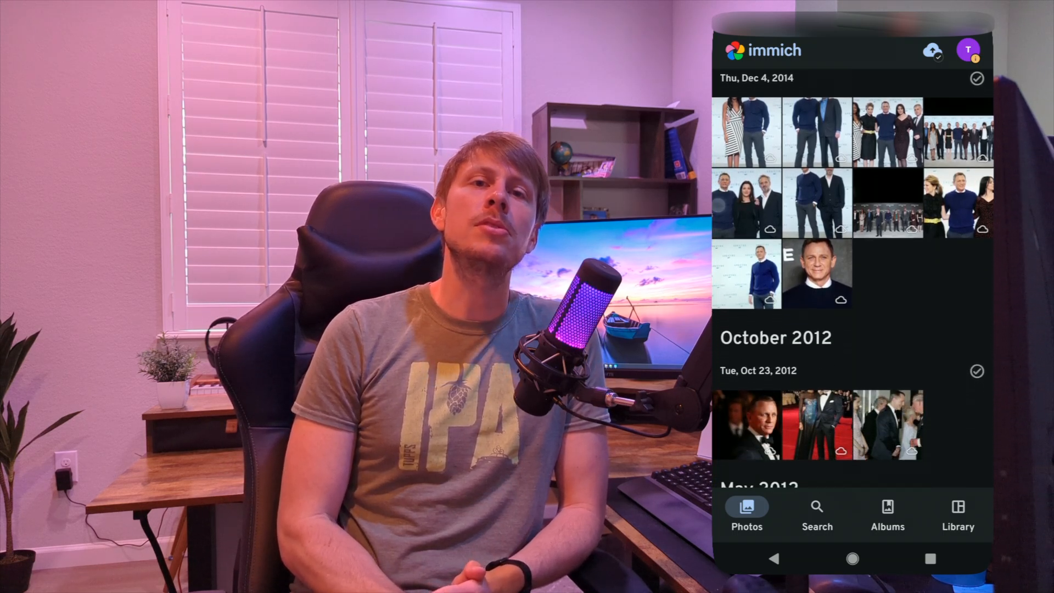
pyautogui.scroll(-3)
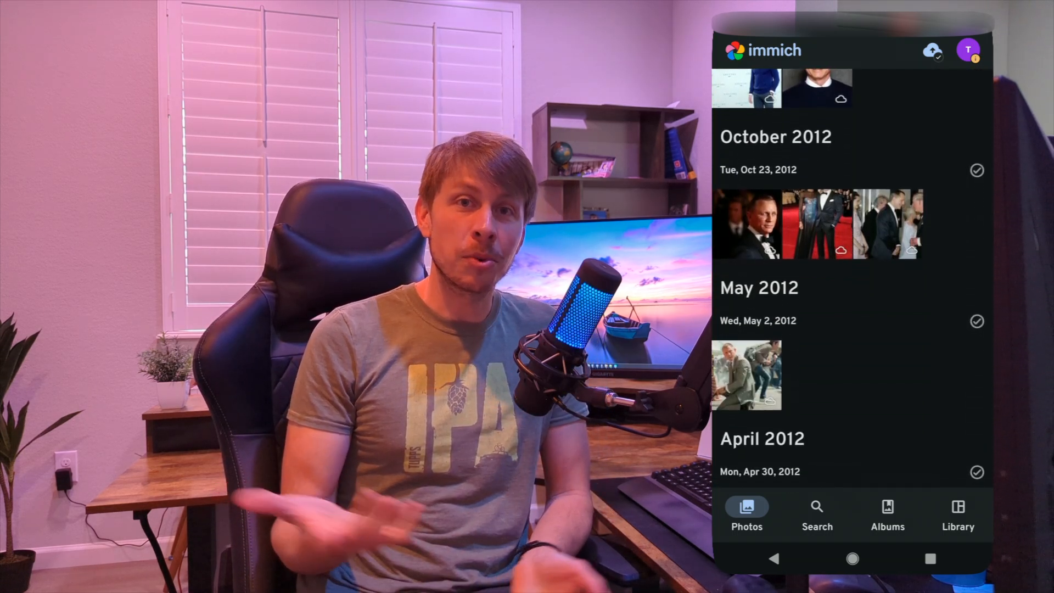
pyautogui.scroll(3)
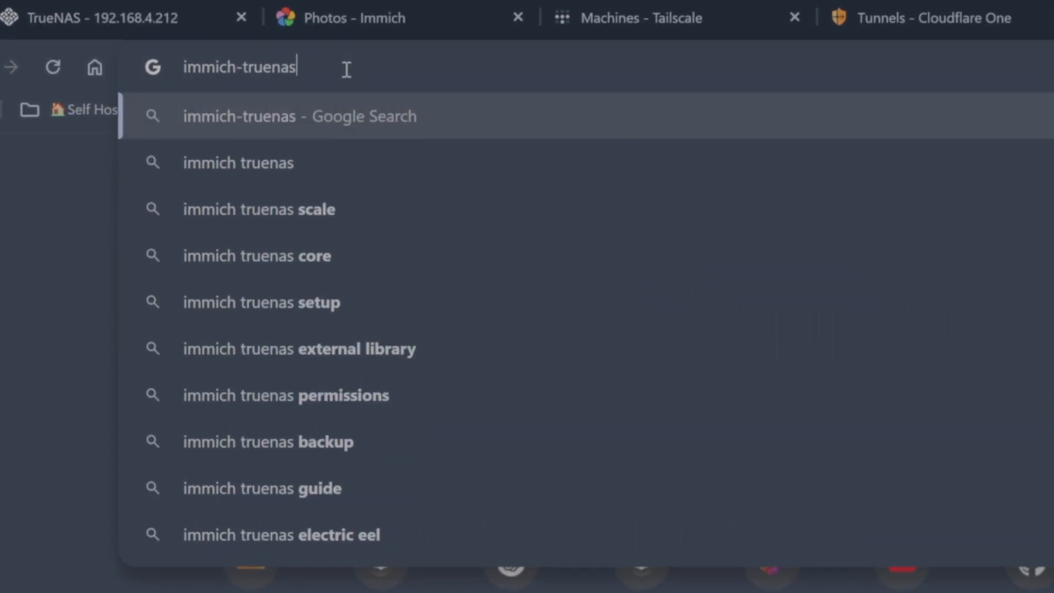
# Visit the .wildebeast public hostname and try the email and Google sign-in options
pyautogui.write('.wildebeast')
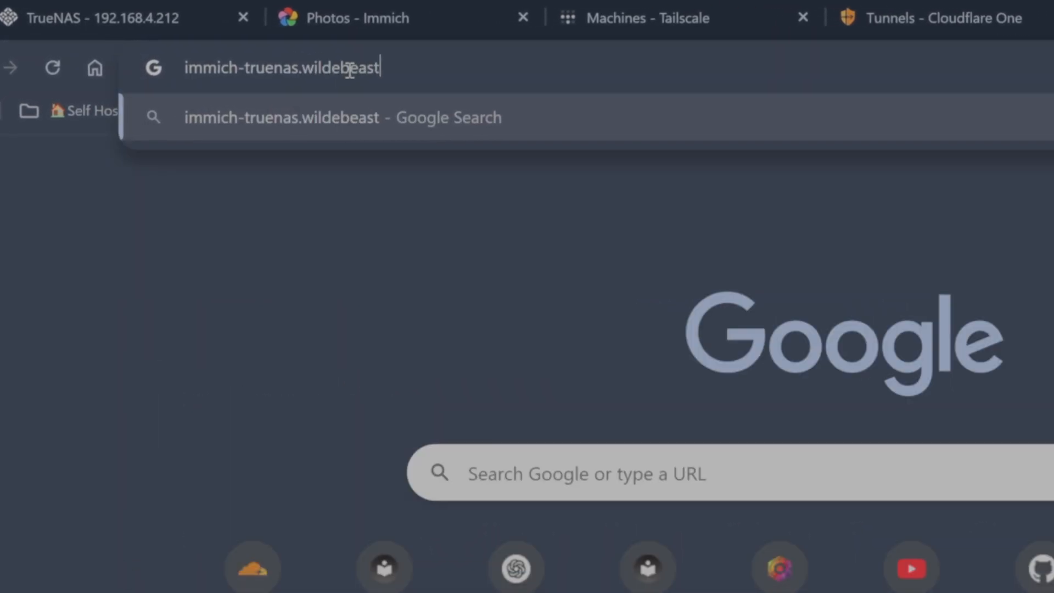
pyautogui.press('Return')
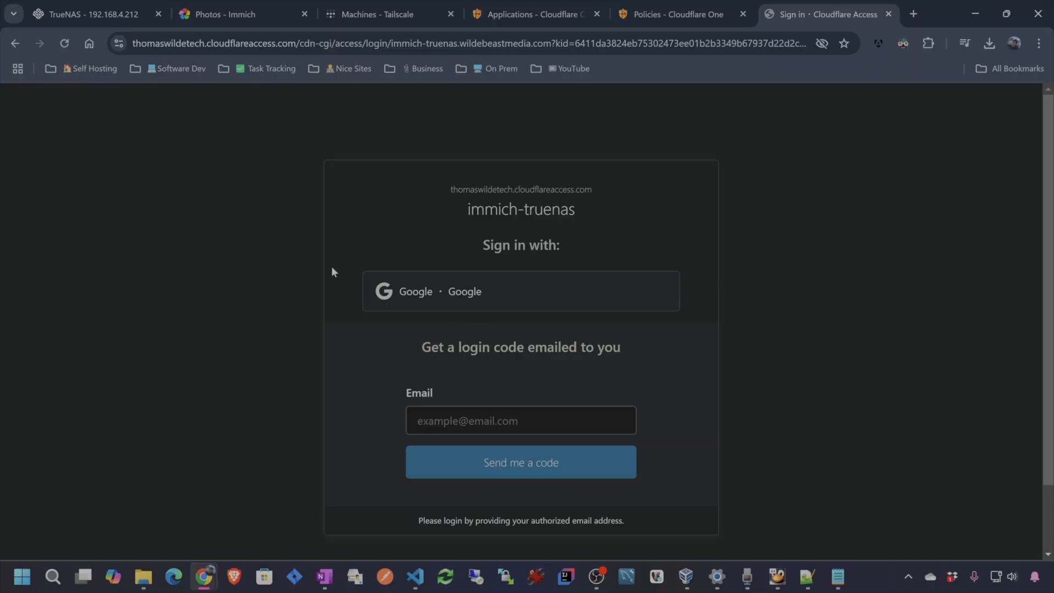
pyautogui.scroll(3)
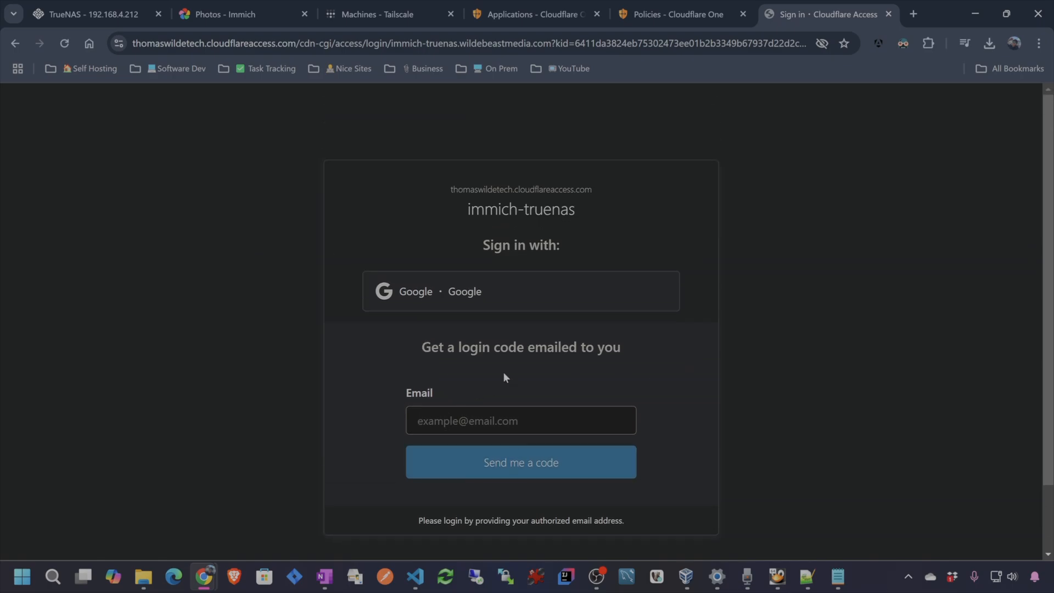
pyautogui.click(521, 420)
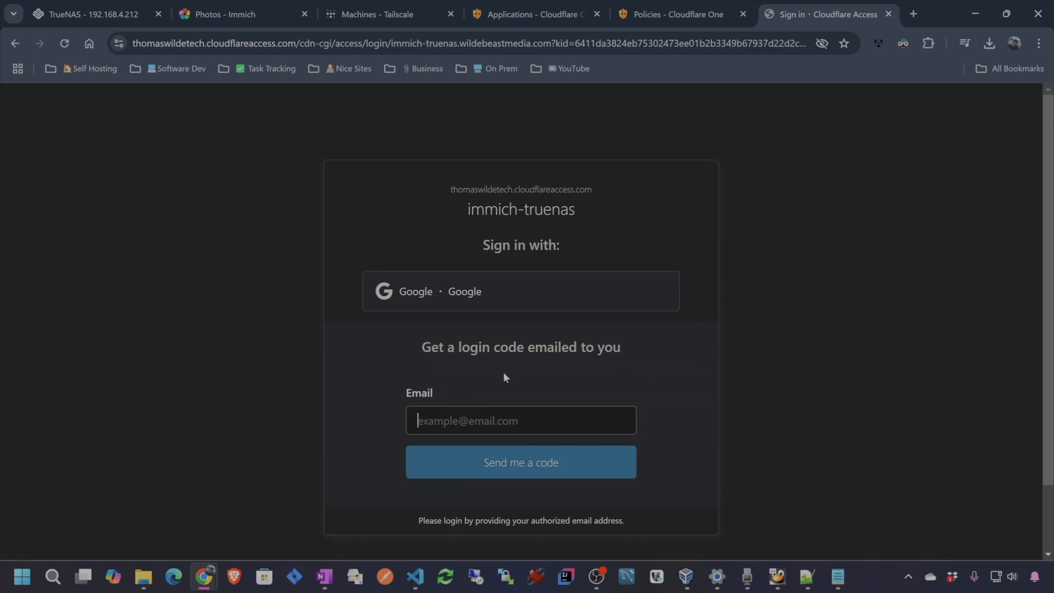
pyautogui.moveTo(632, 303)
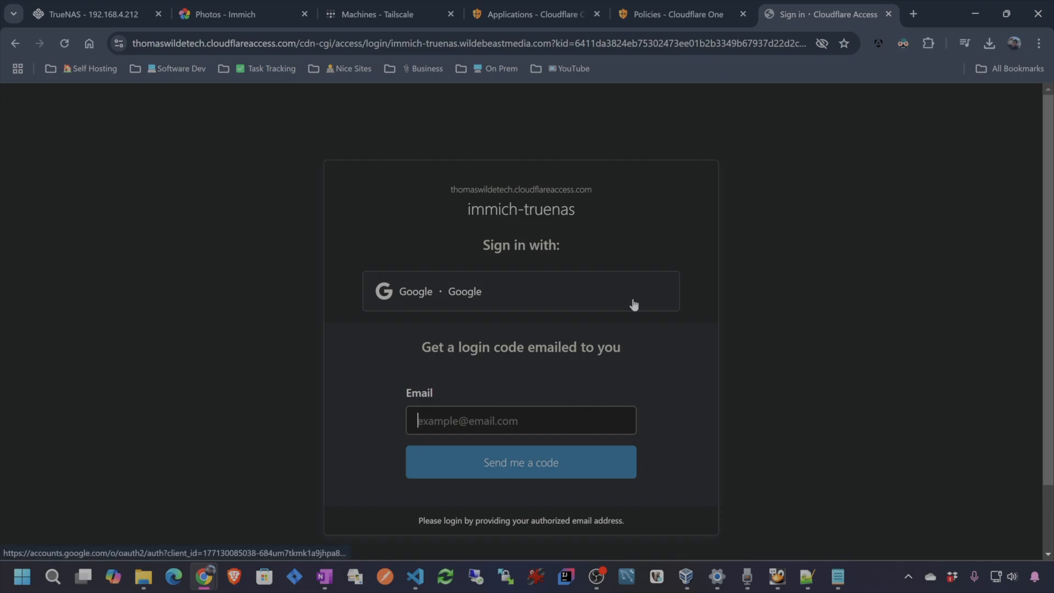
pyautogui.click(242, 14)
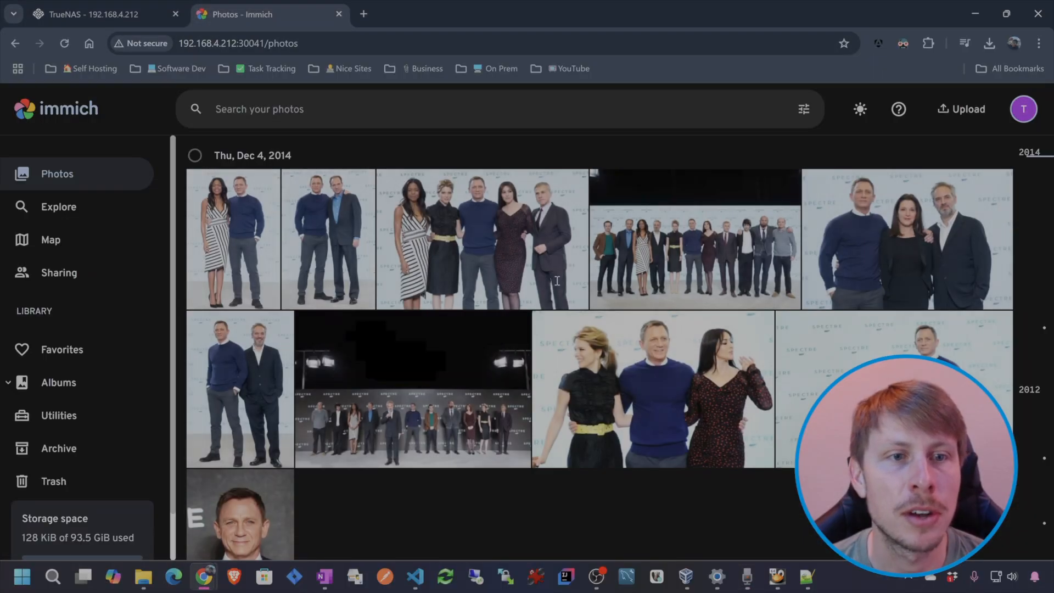
# Open Discover Apps from the installed apps view and search the catalog for 'tails'
pyautogui.click(101, 14)
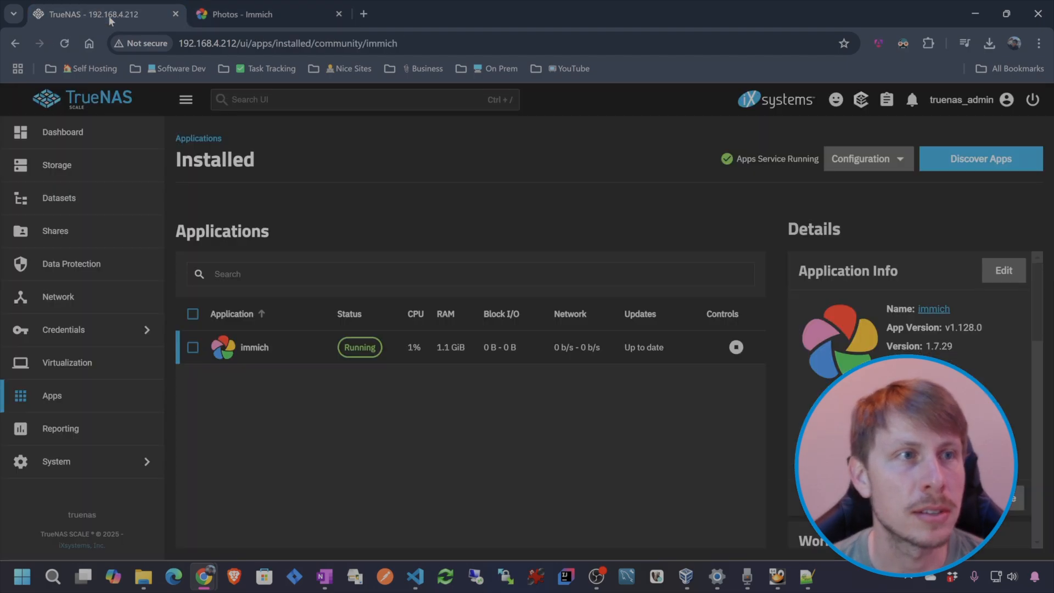
pyautogui.moveTo(120, 403)
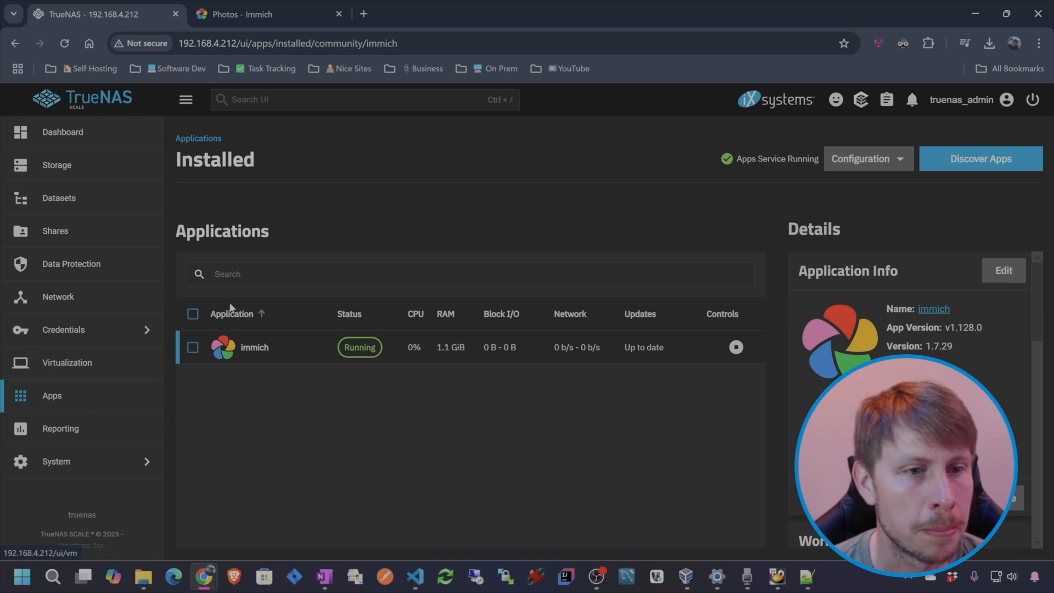
pyautogui.moveTo(86, 396)
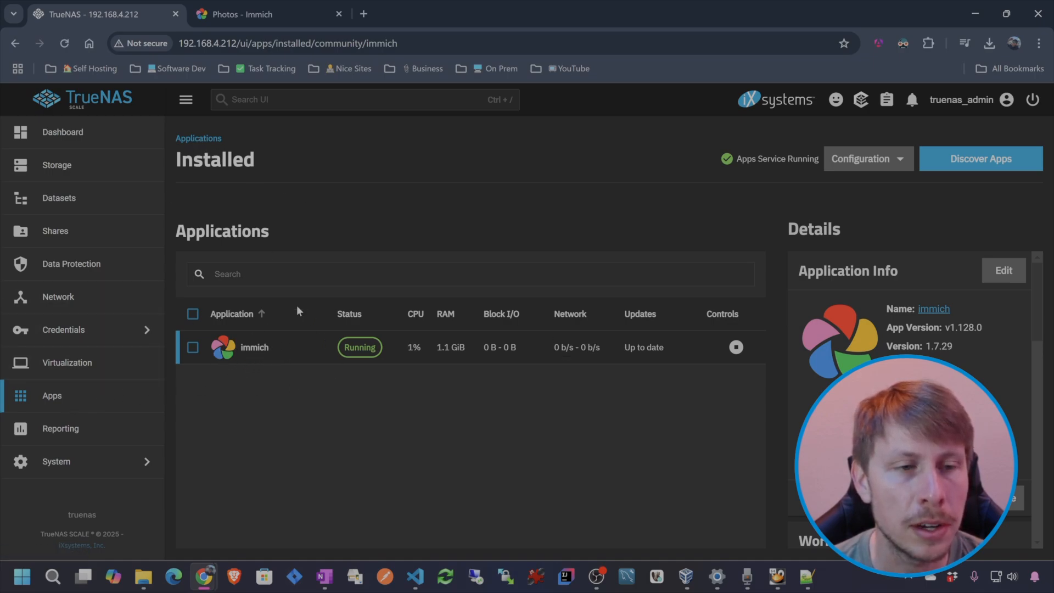
pyautogui.click(980, 159)
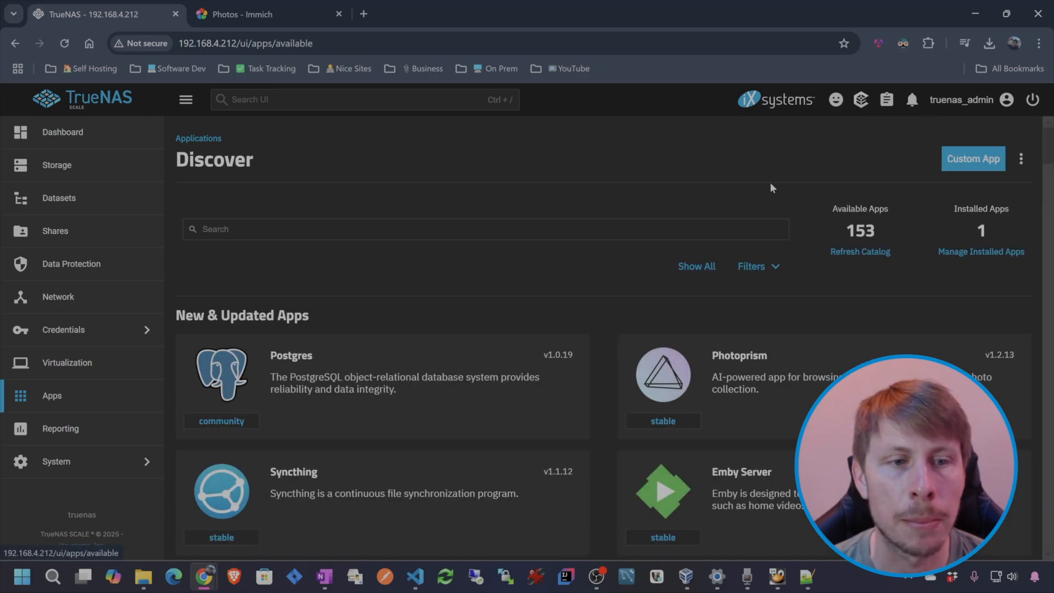
pyautogui.click(471, 228)
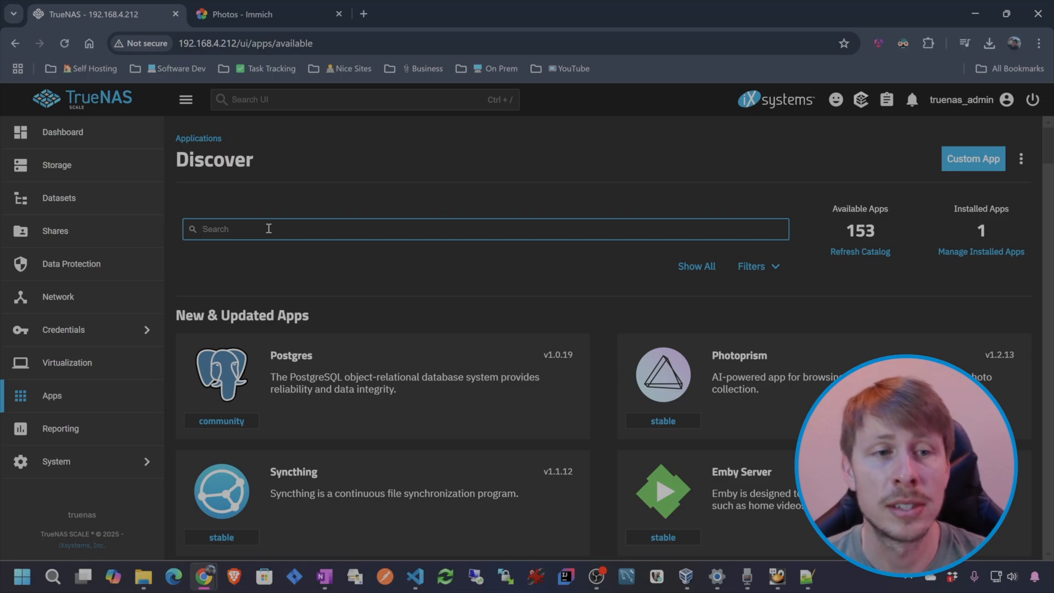
pyautogui.write('tails')
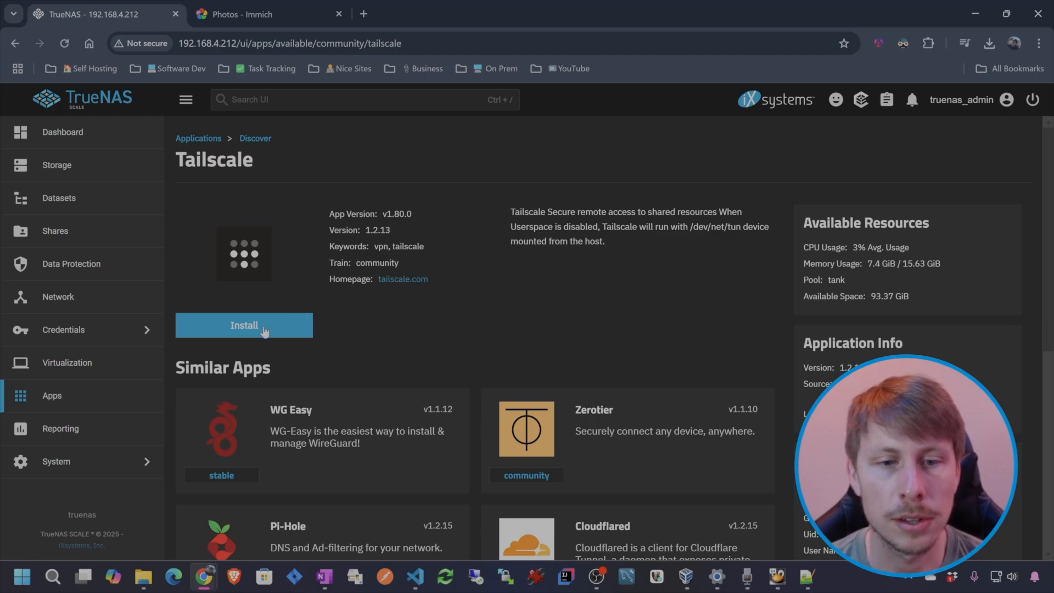
# Start the Tailscale install and search the timezone list for 'denv' to pick America/Denver
pyautogui.click(244, 324)
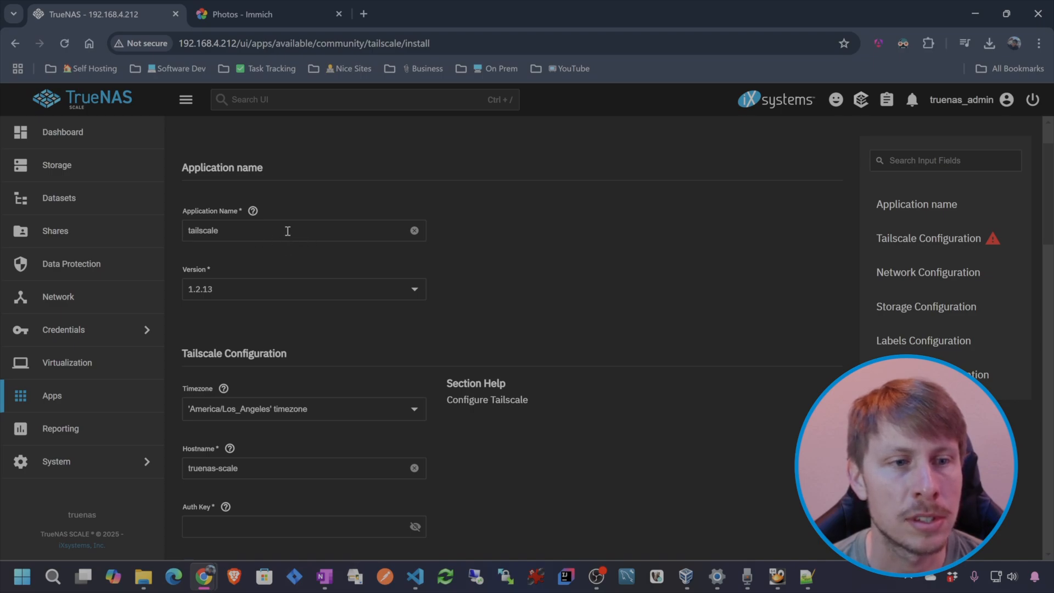
pyautogui.moveTo(274, 296)
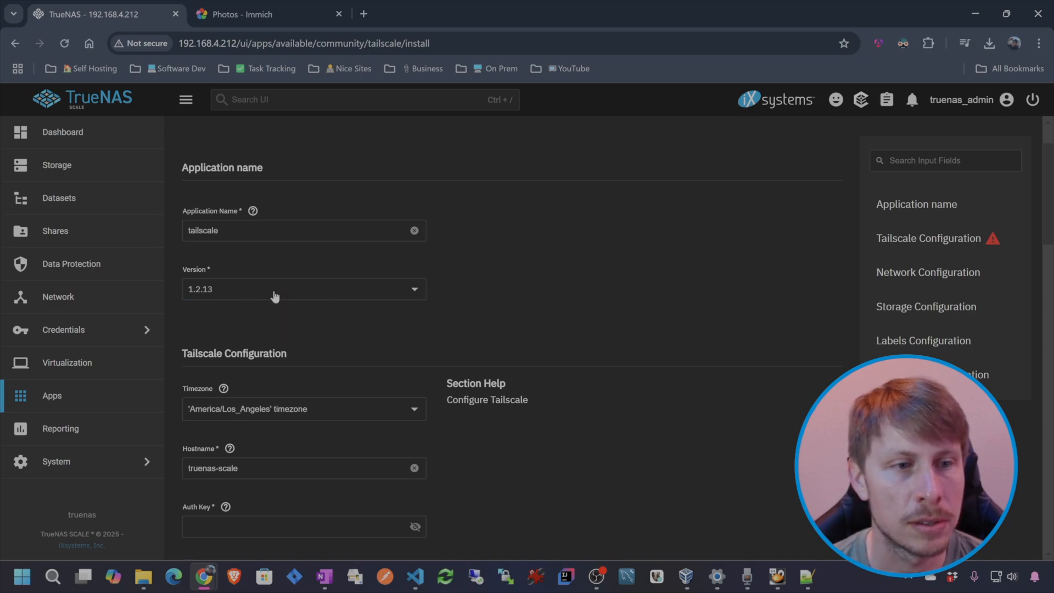
pyautogui.write('denv')
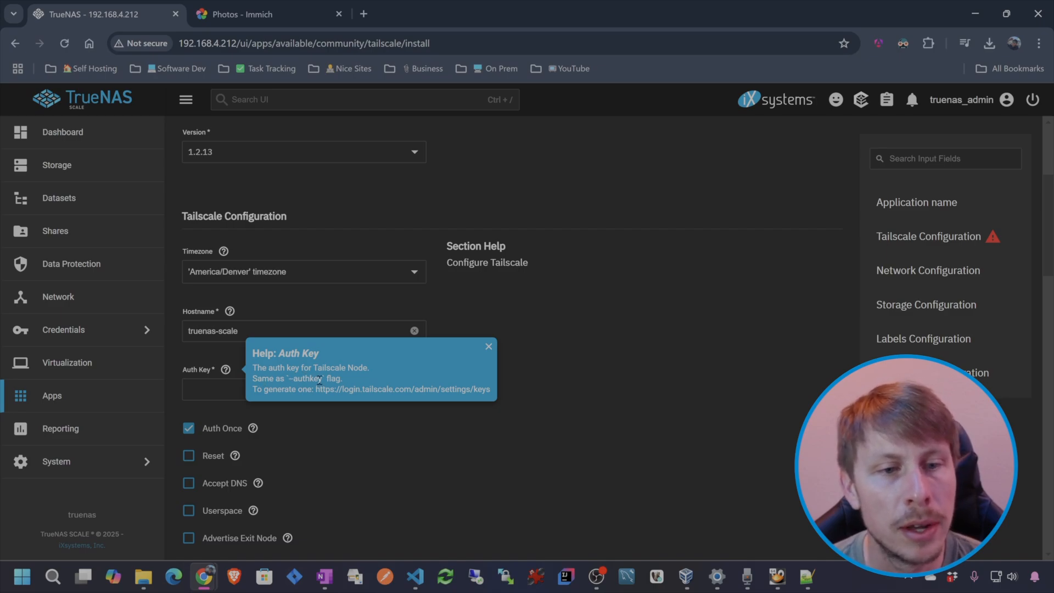
pyautogui.moveTo(101, 372)
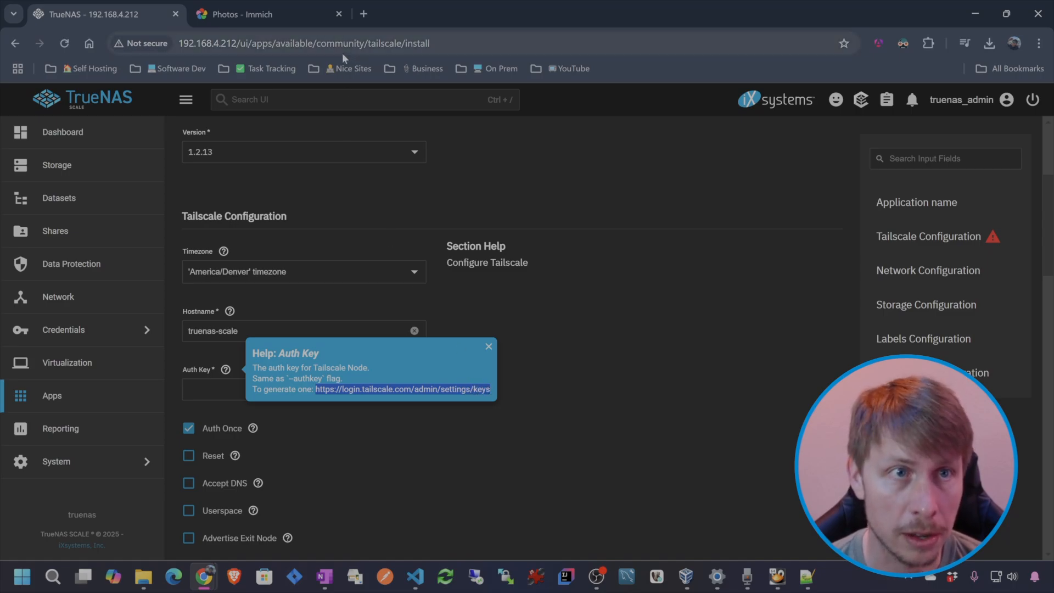
# Generate a default one-day single-use Tailscale auth key and copy it
pyautogui.click(401, 389)
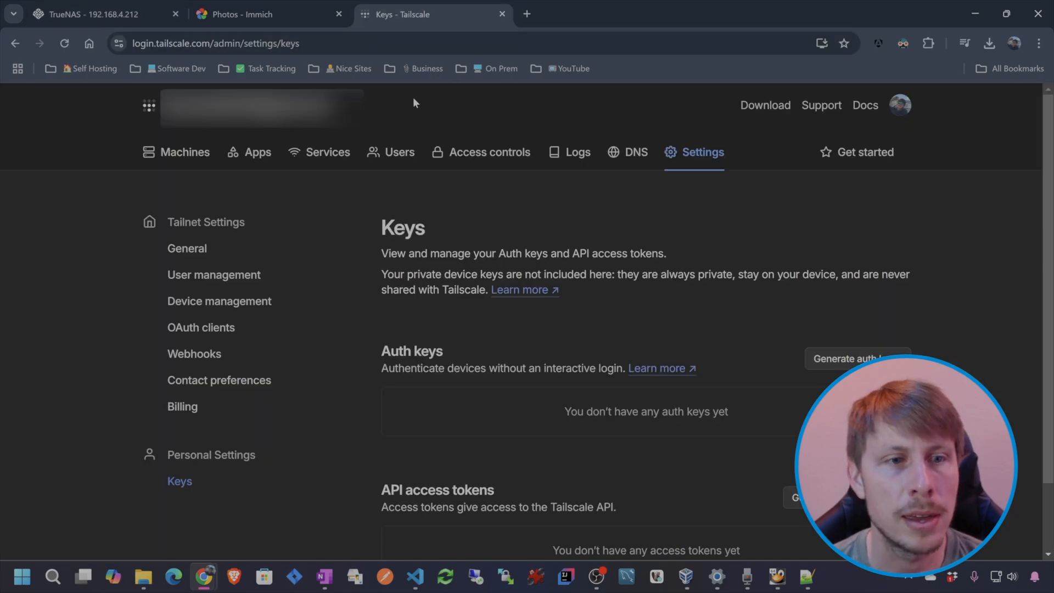
pyautogui.click(858, 359)
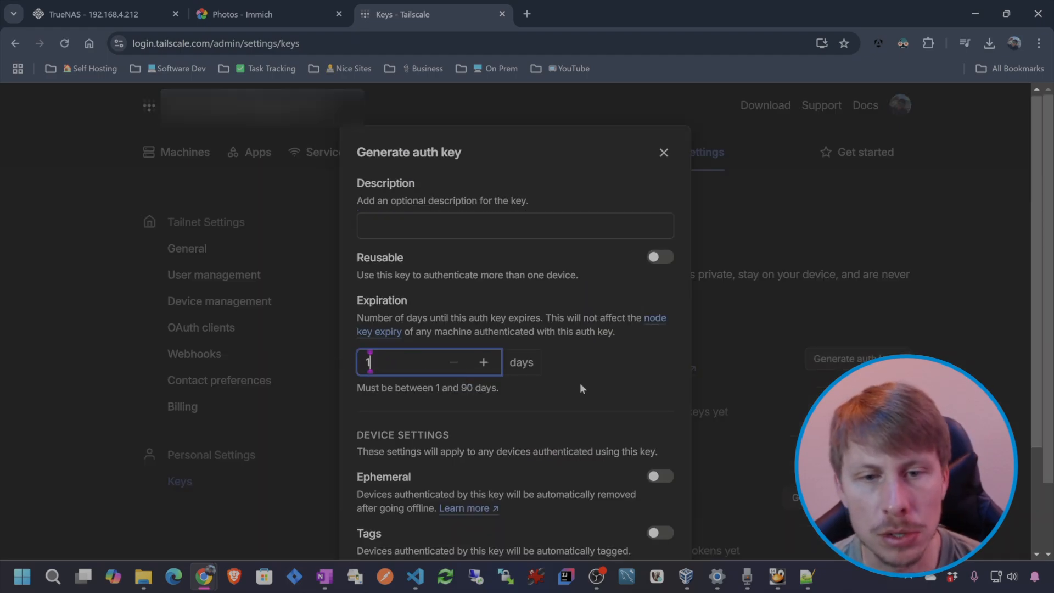
pyautogui.moveTo(578, 379)
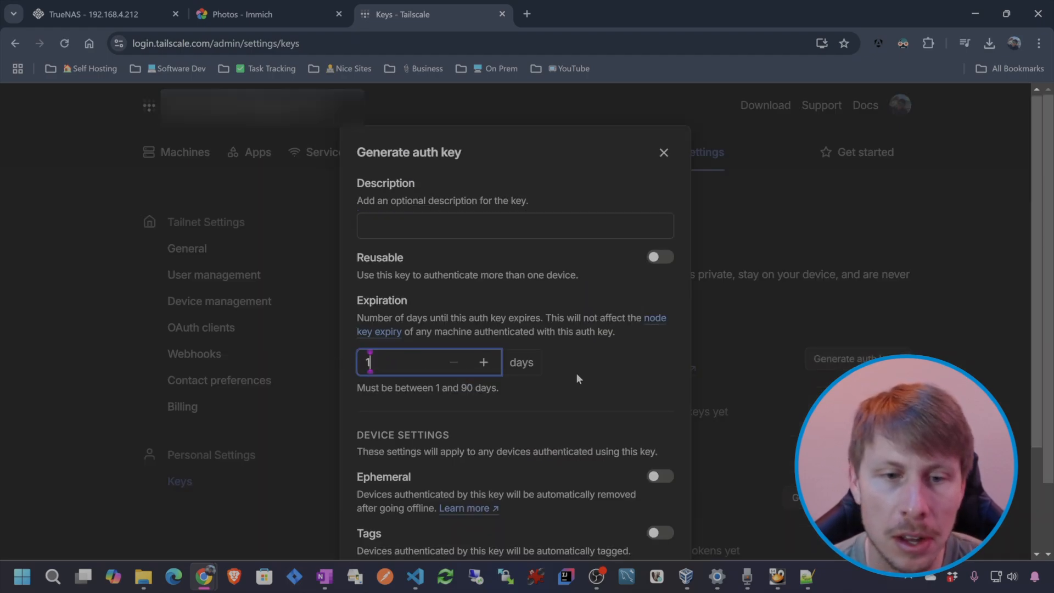
pyautogui.scroll(-3)
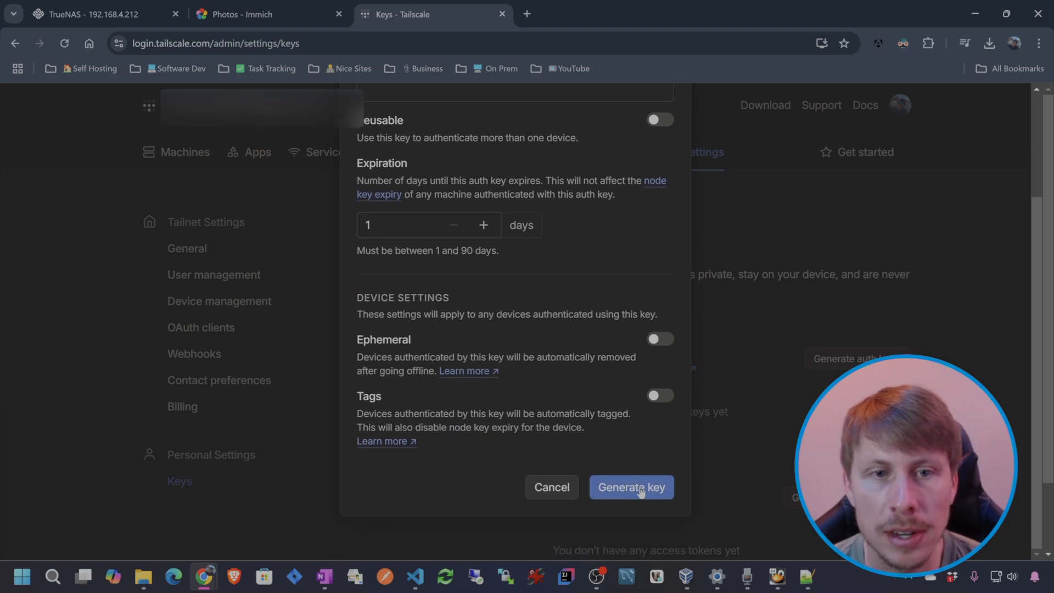
pyautogui.click(630, 487)
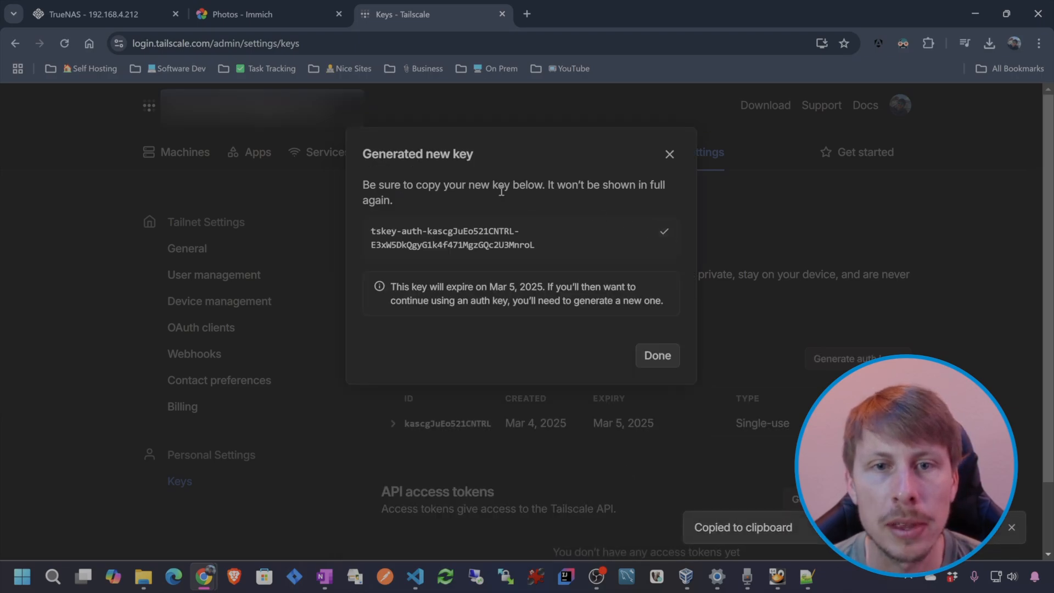
pyautogui.click(94, 14)
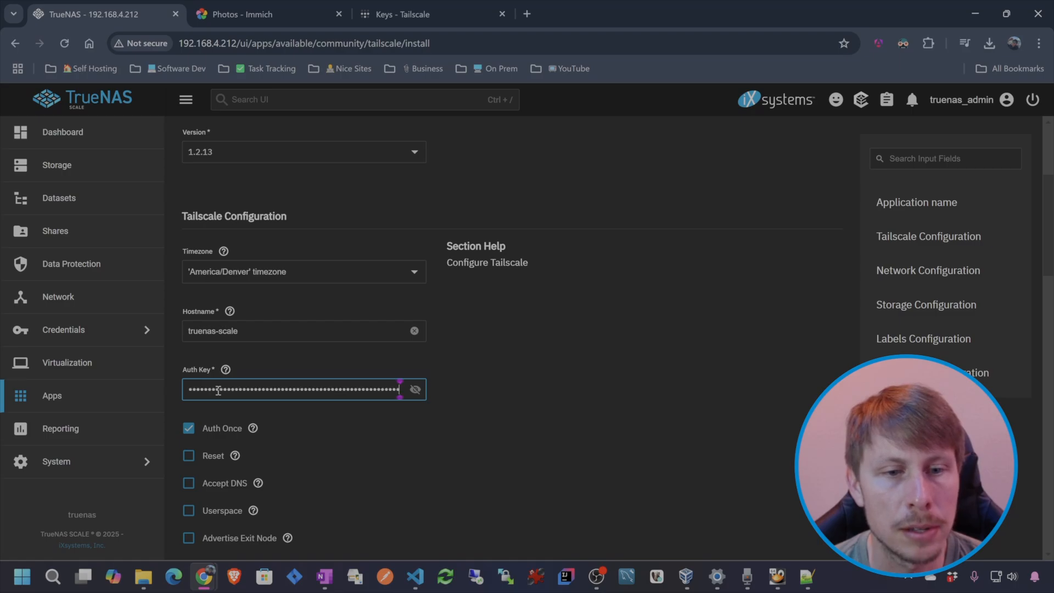
# Scroll to the bottom of the Tailscale install form and submit the installation
pyautogui.scroll(-3)
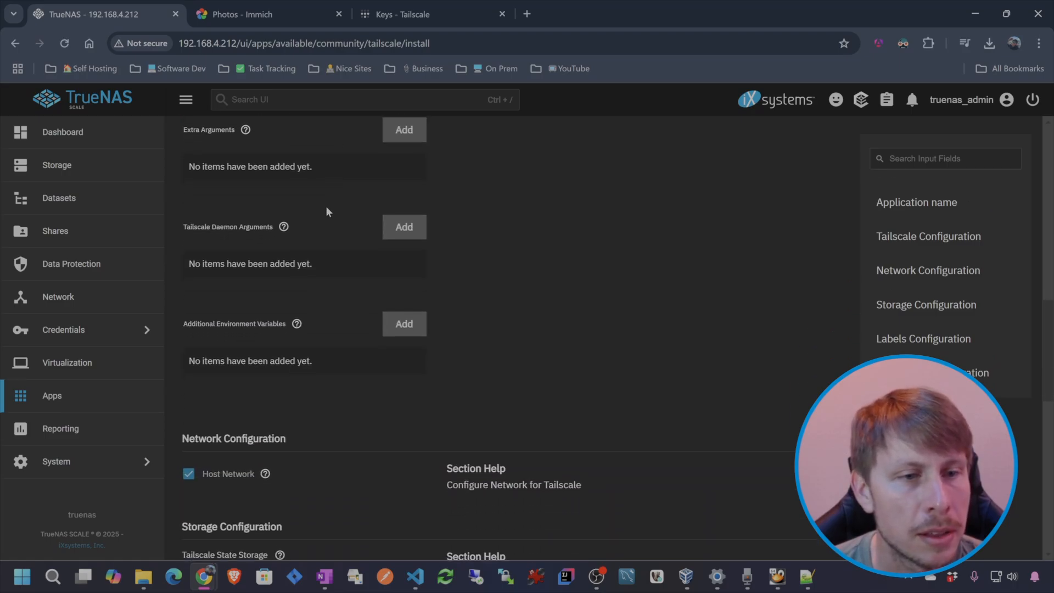
pyautogui.scroll(-3)
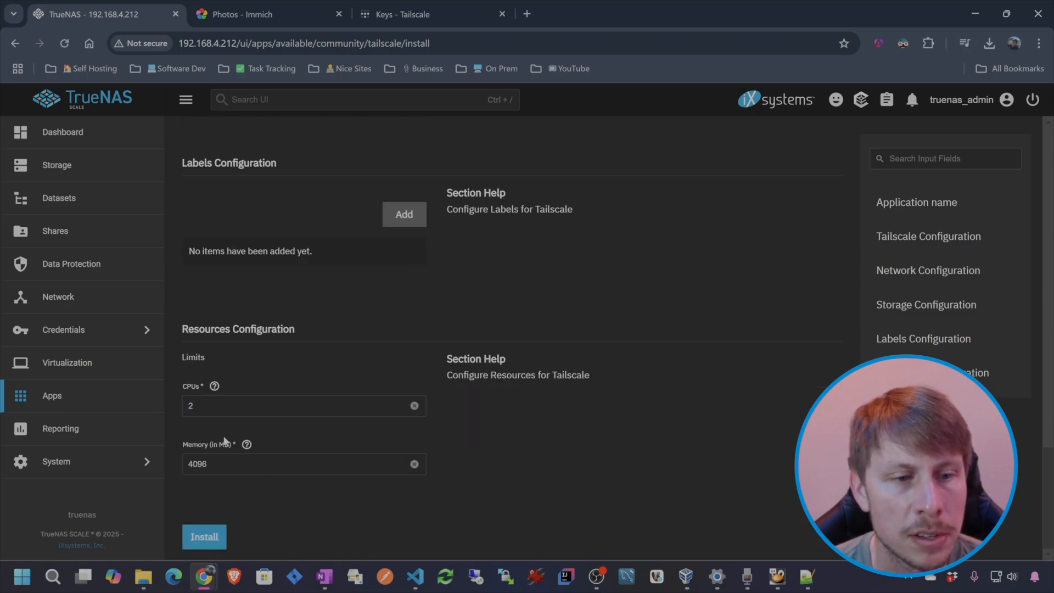
pyautogui.click(204, 536)
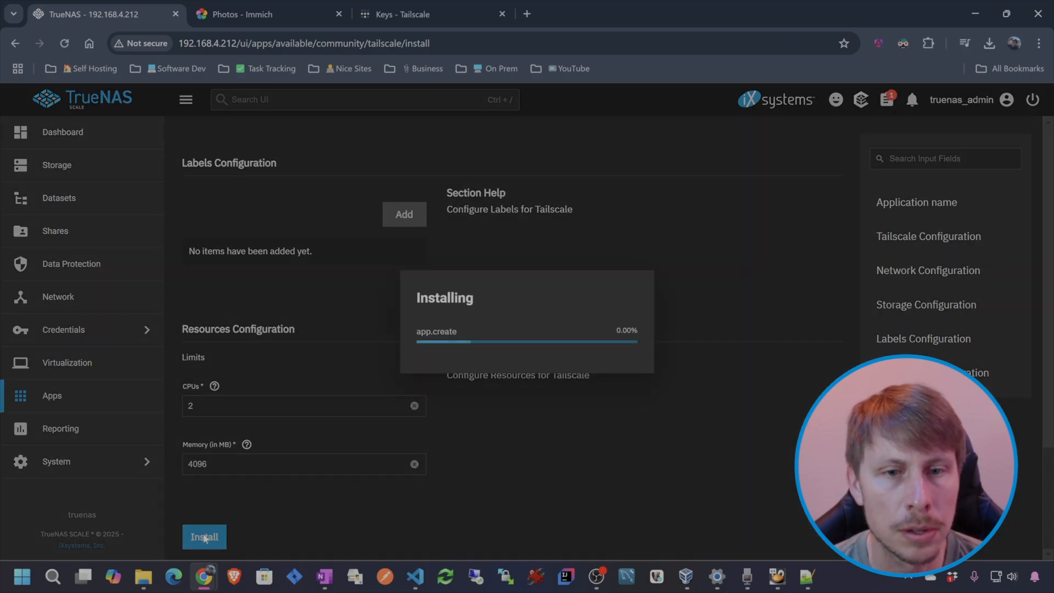
pyautogui.click(204, 536)
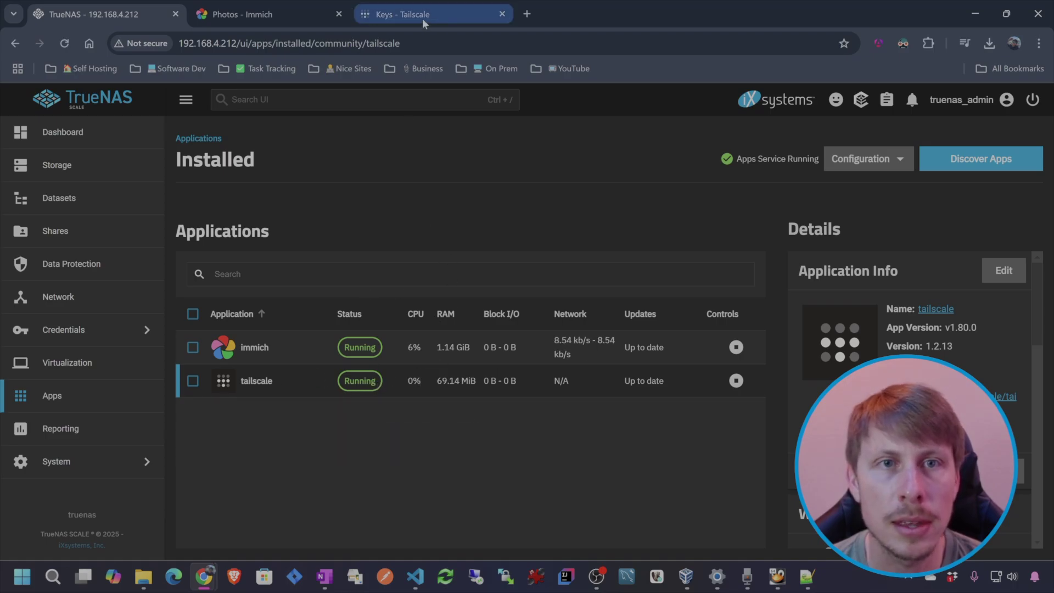
# Return to the Tailscale console and view the Machines list showing truenas-scale
pyautogui.click(403, 13)
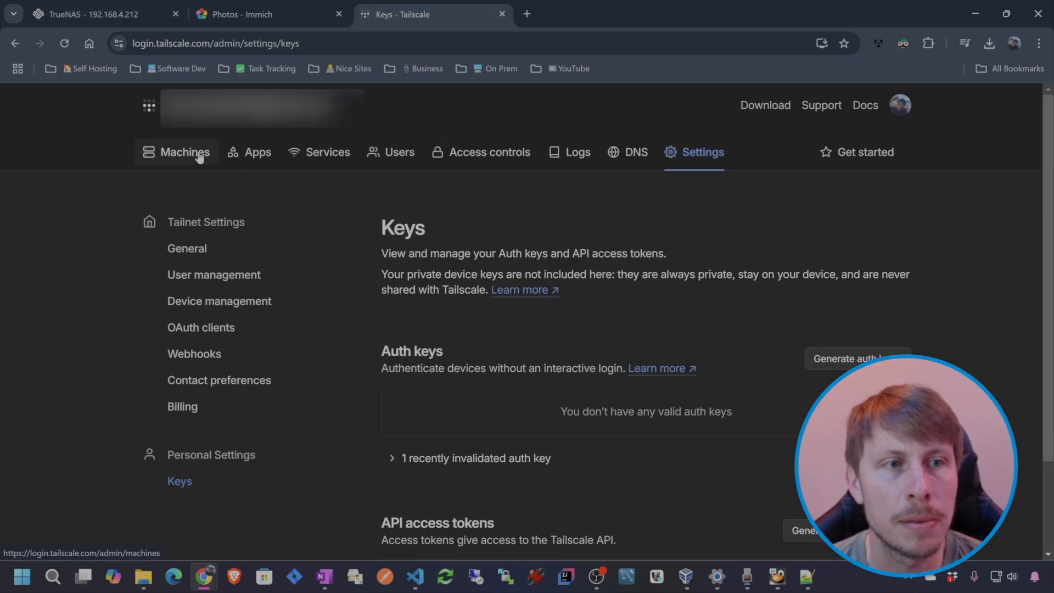
pyautogui.click(184, 152)
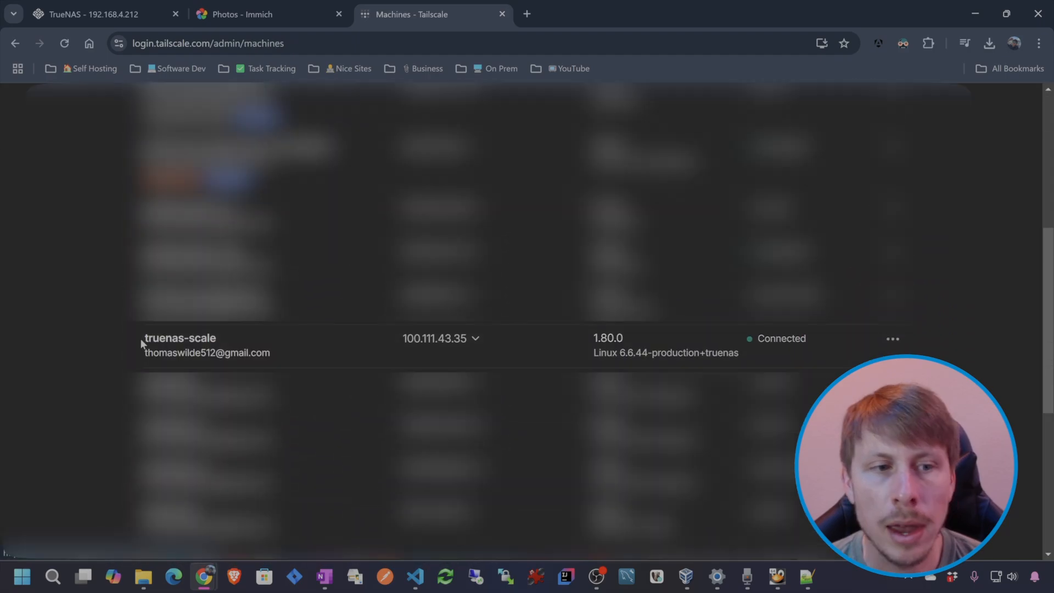
pyautogui.moveTo(438, 338)
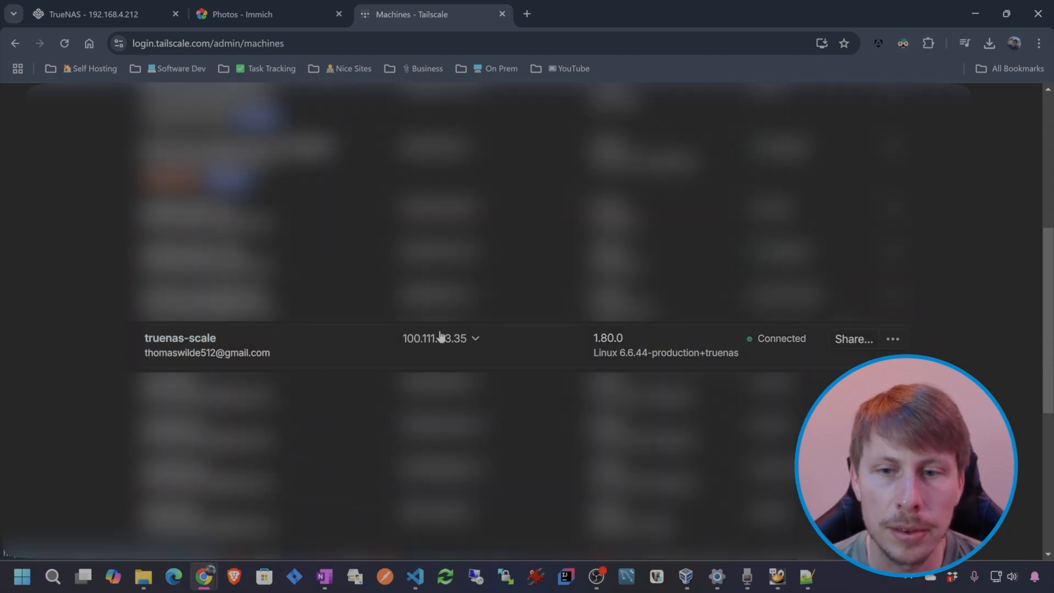